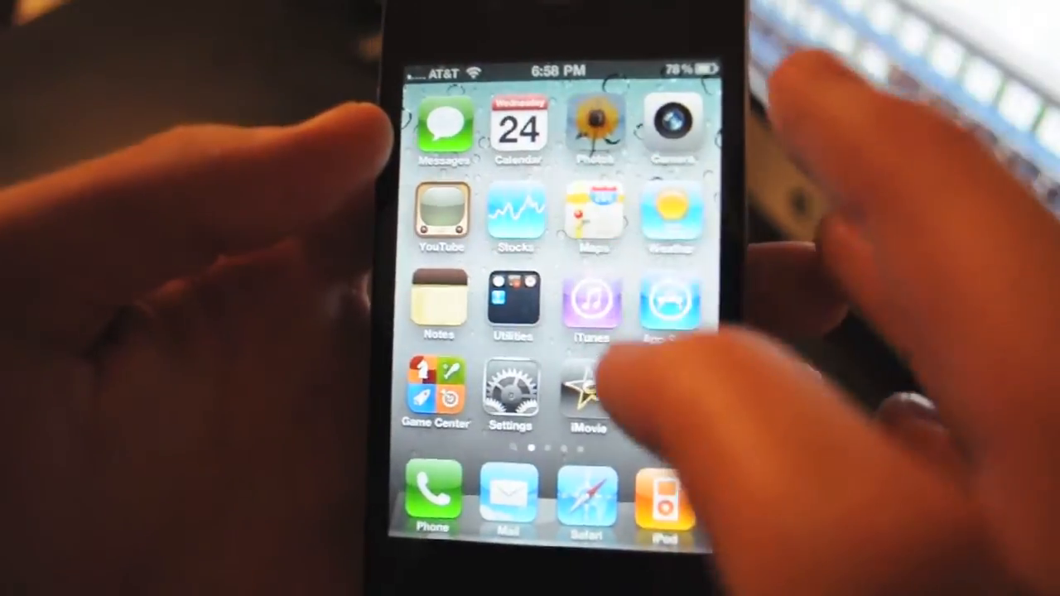
- Open the first Camera Roll photo, the camera with the long white telephoto lens
{"action": "left_click", "coordinate": [589, 129]}
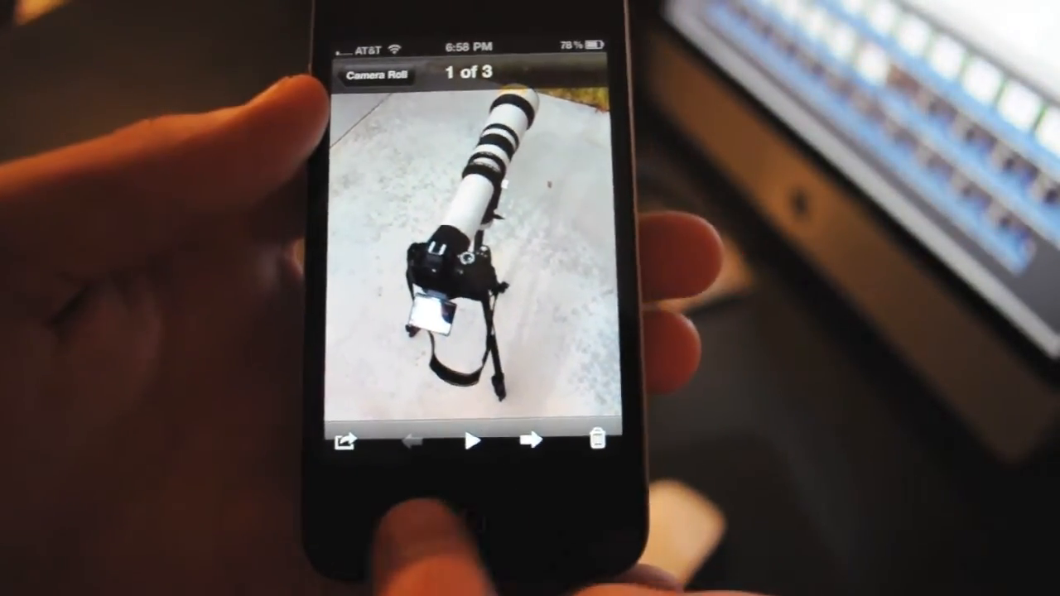
- Print the telephoto lens photo to the Send to Mac printer from the share sheet
{"action": "left_click", "coordinate": [343, 441]}
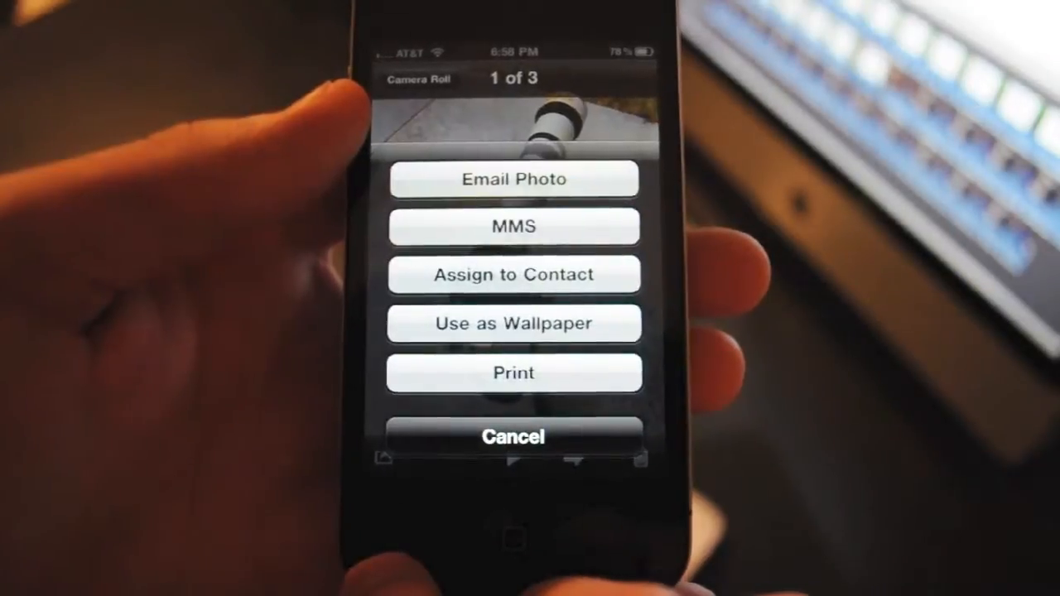
{"action": "left_click", "coordinate": [514, 373]}
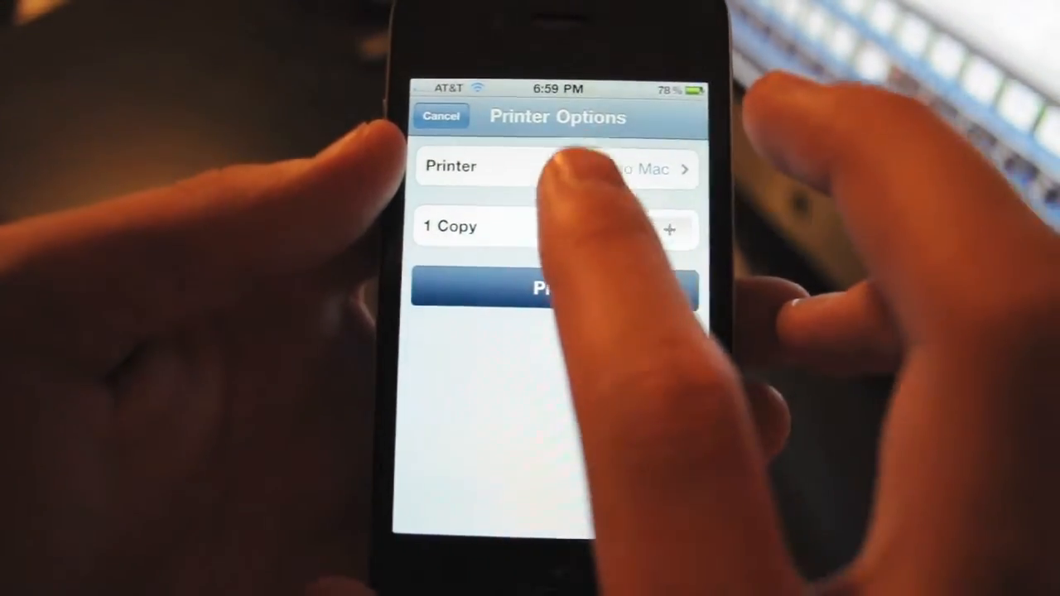
{"action": "left_click", "coordinate": [555, 169]}
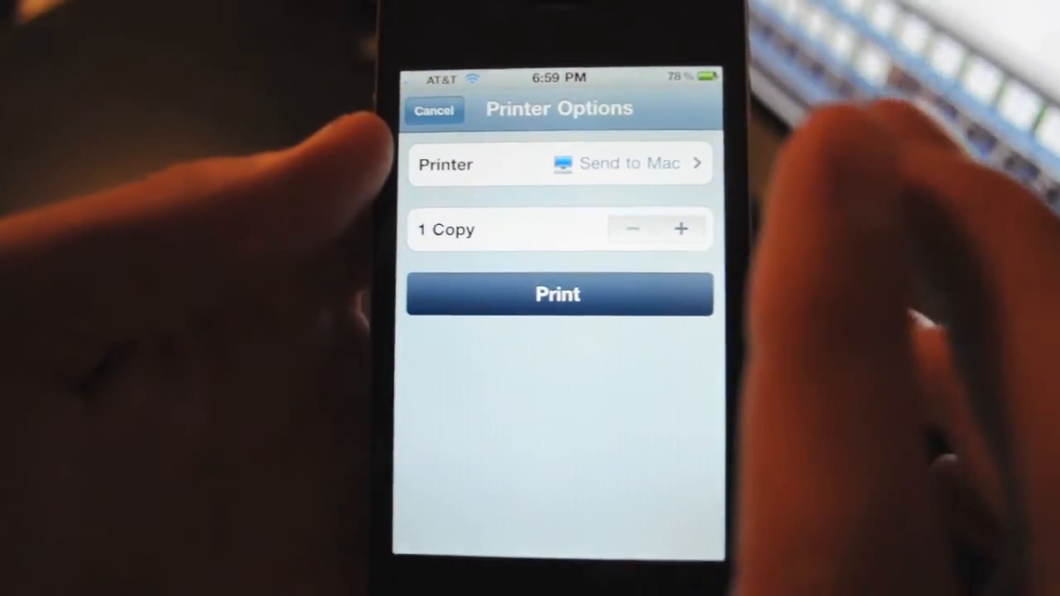
{"action": "left_click", "coordinate": [559, 295]}
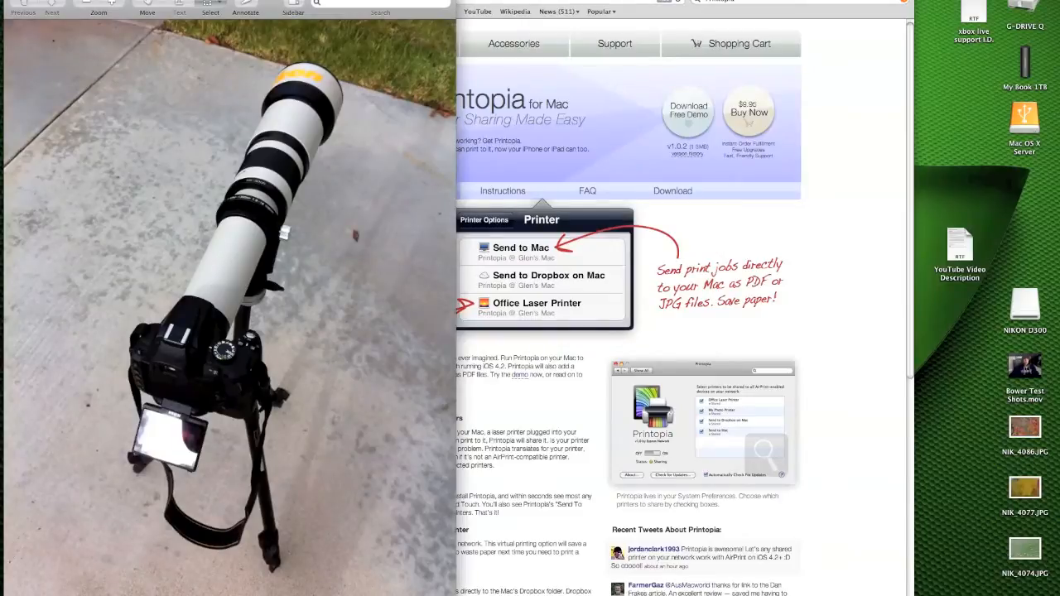
{"action": "mouse_move", "coordinate": [131, 27]}
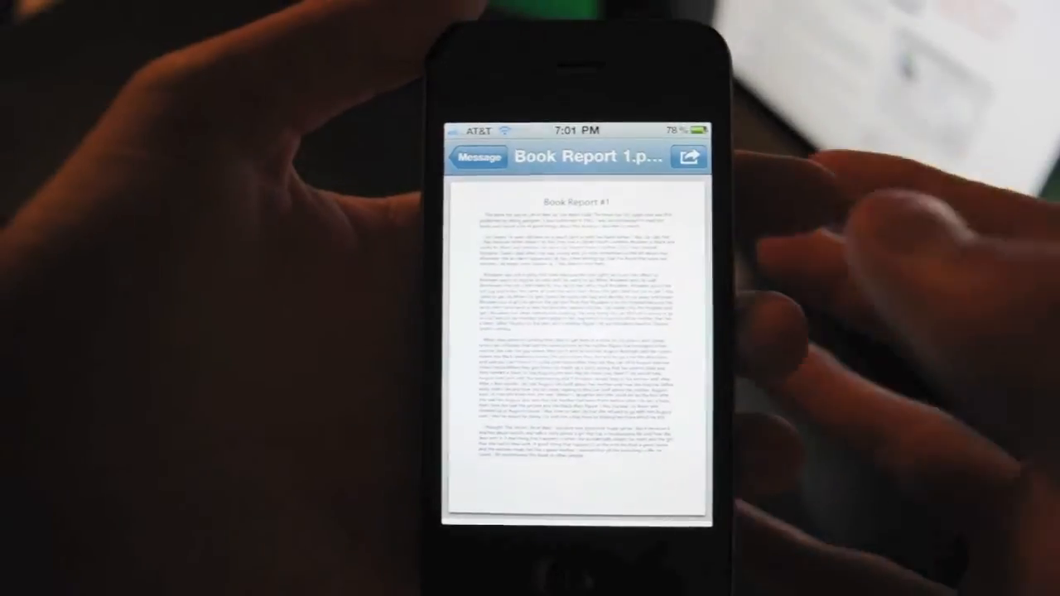
- Start printing the Book Report PDF from Mail's share sheet to reach the printer choices
{"action": "left_click", "coordinate": [689, 156]}
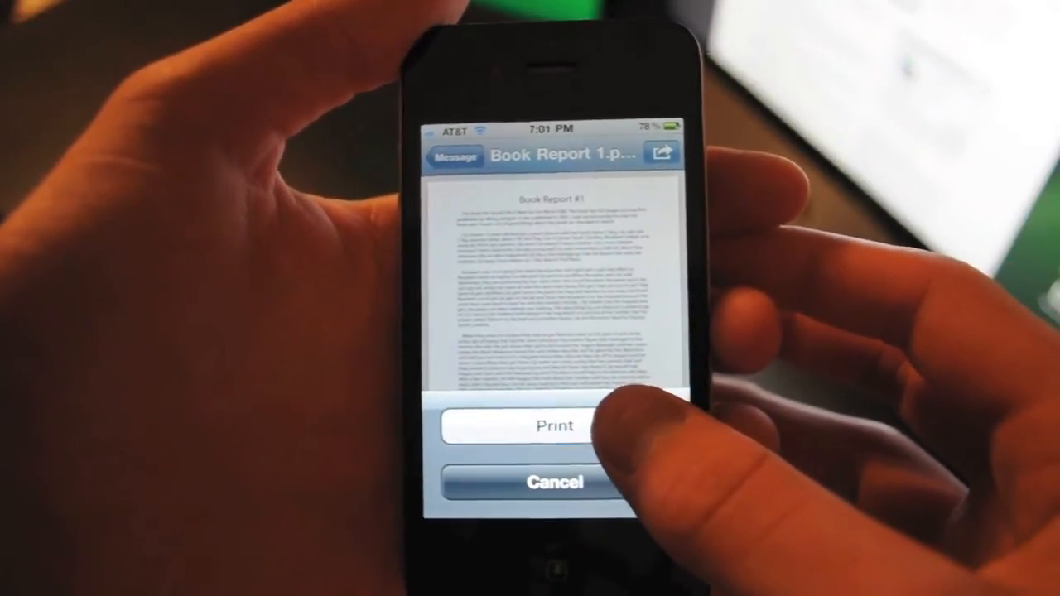
{"action": "left_click", "coordinate": [555, 426]}
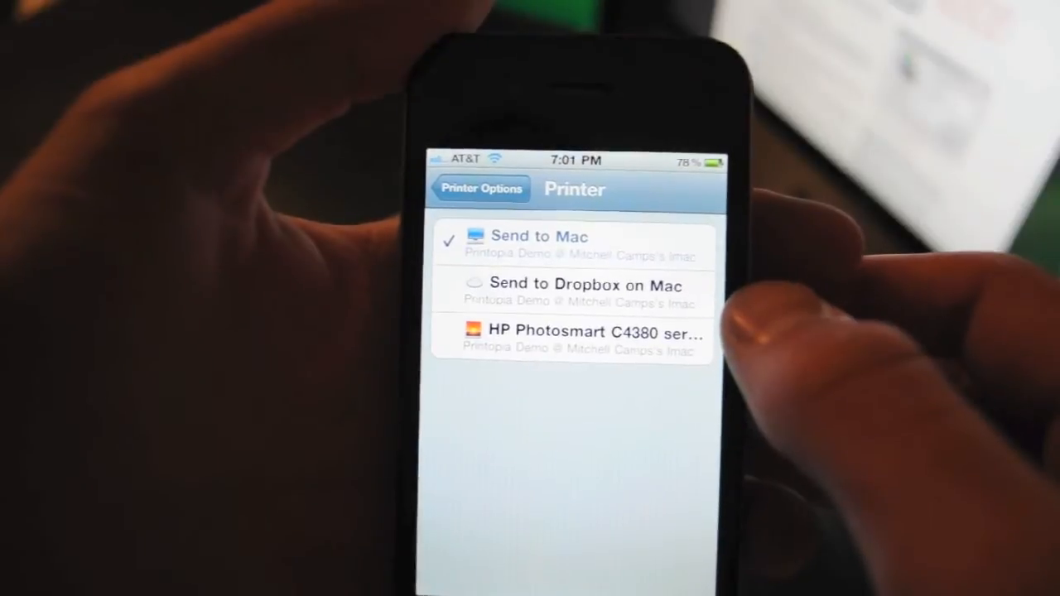
- Select HP Photosmart C4380 series as the printer and send the Book Report to it
{"action": "left_click", "coordinate": [480, 188]}
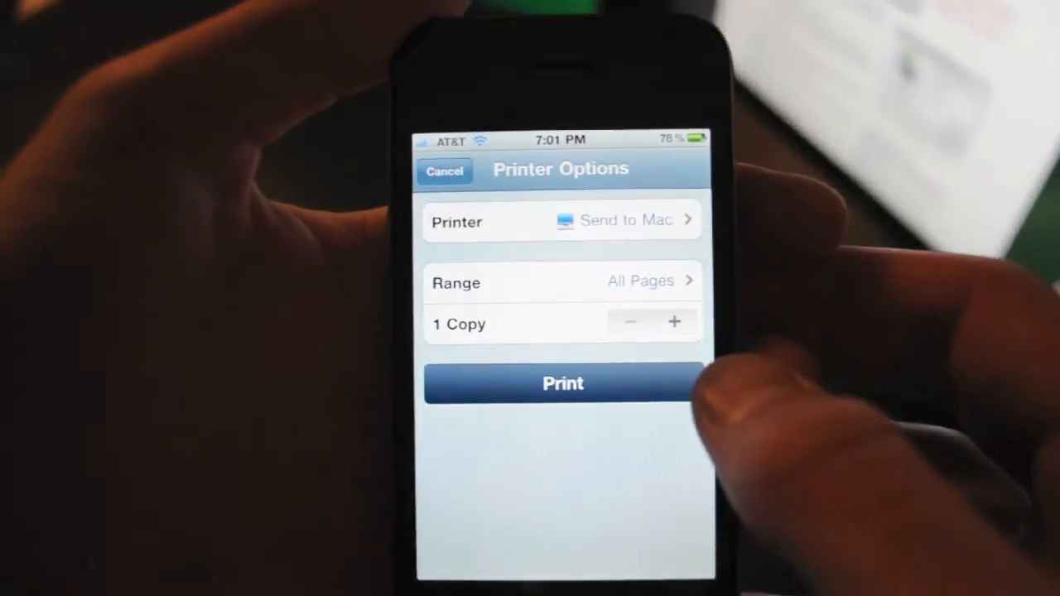
{"action": "left_click", "coordinate": [561, 219]}
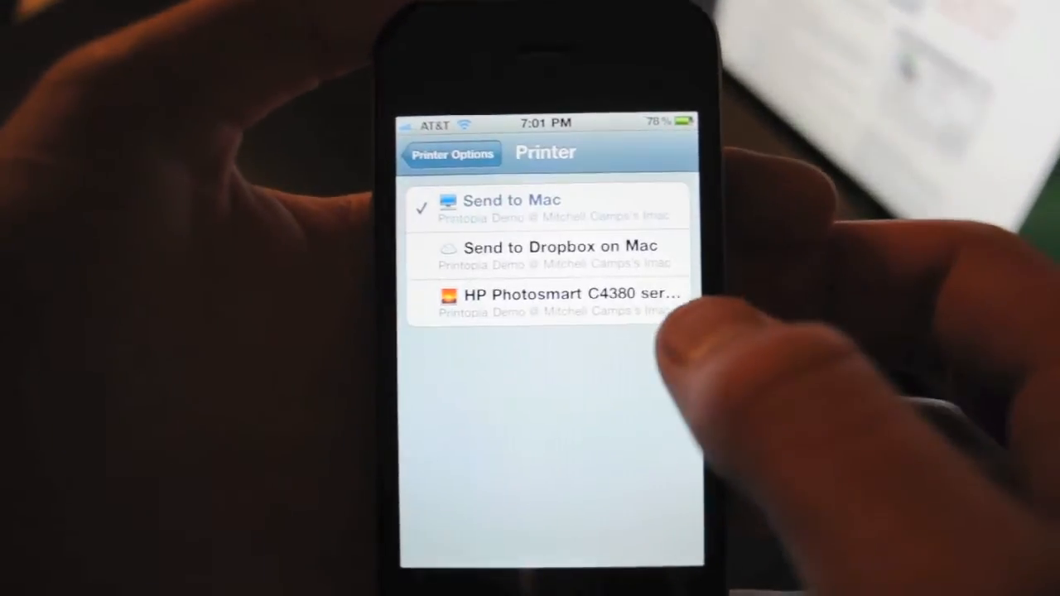
{"action": "left_click", "coordinate": [547, 298]}
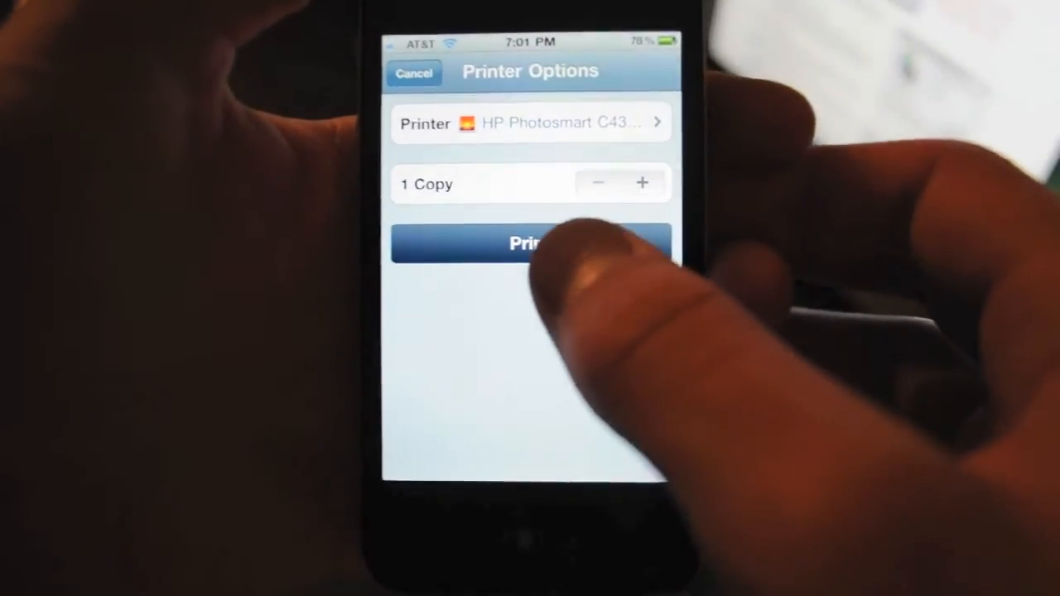
{"action": "left_click", "coordinate": [530, 244]}
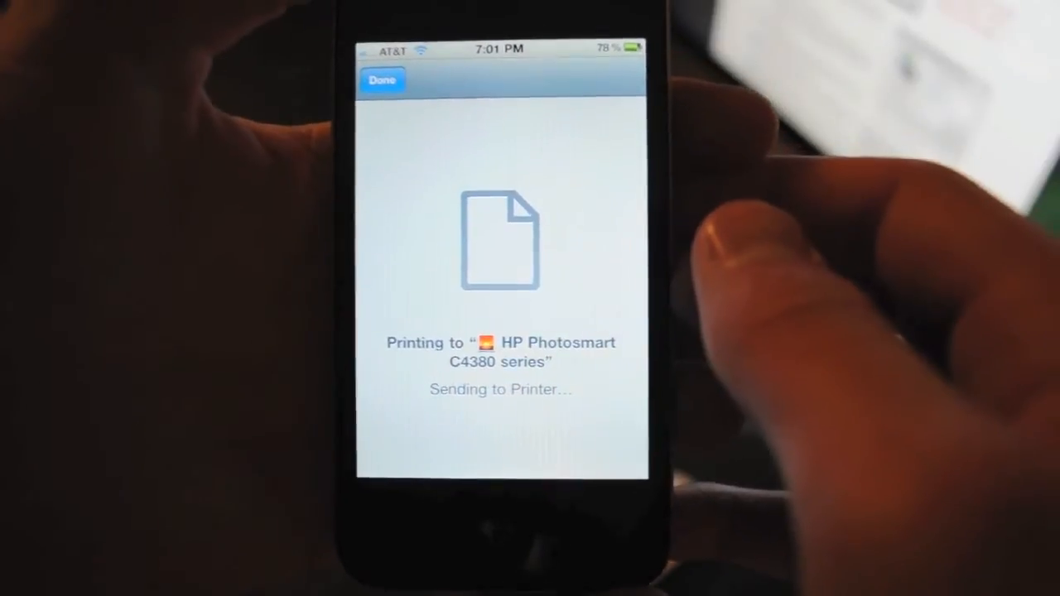